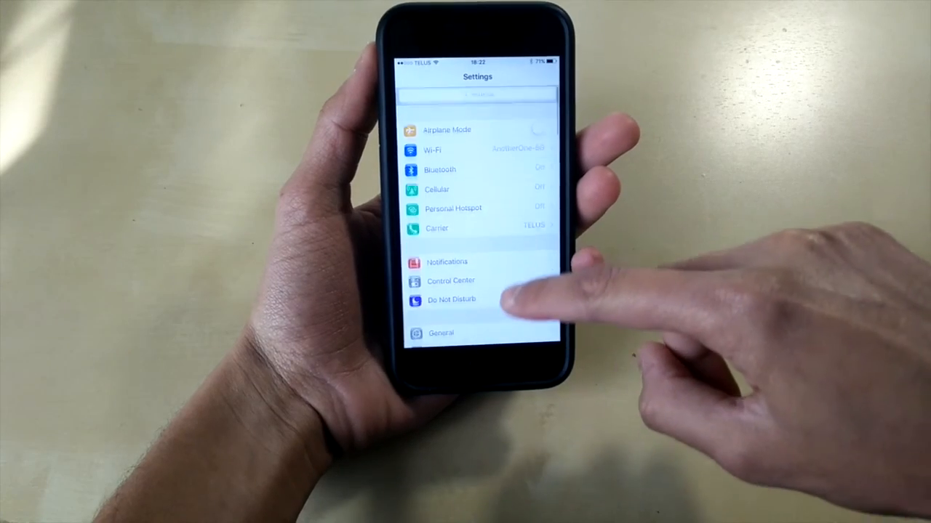
Open General, then Storage & iCloud Usage in Settings.
click(440, 333)
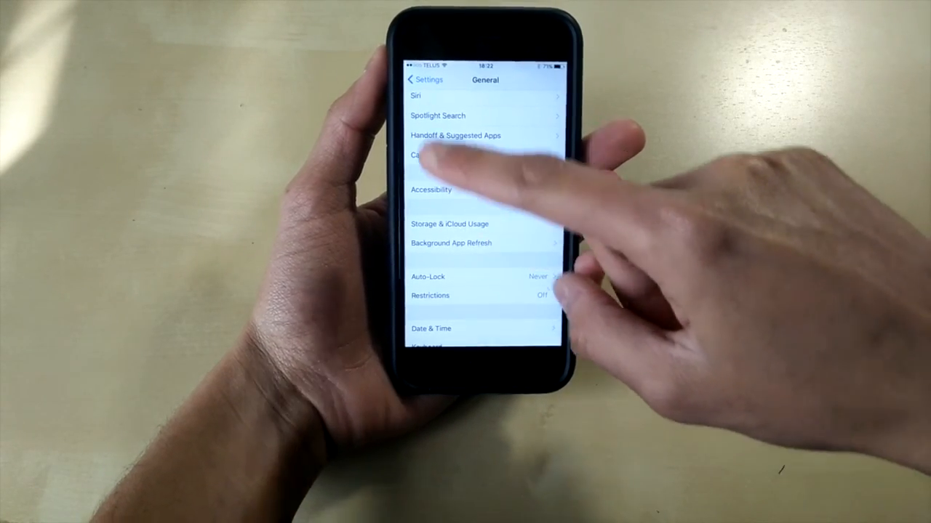
click(449, 223)
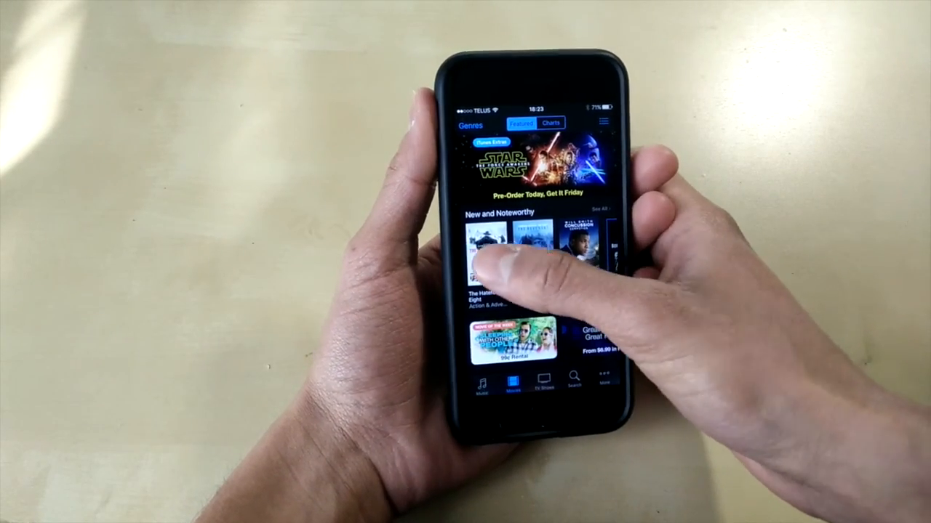
Open The Hateful Eight's detail page from the featured movies.
click(491, 251)
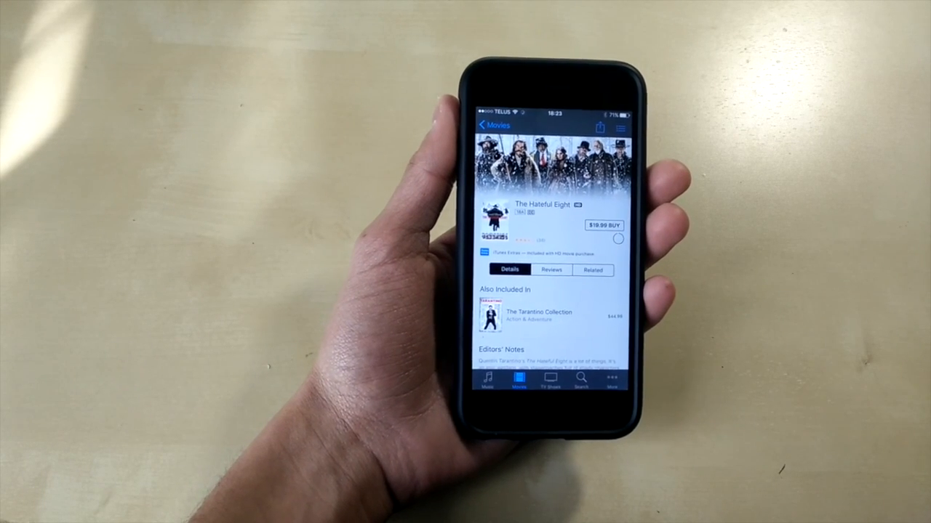
click(603, 225)
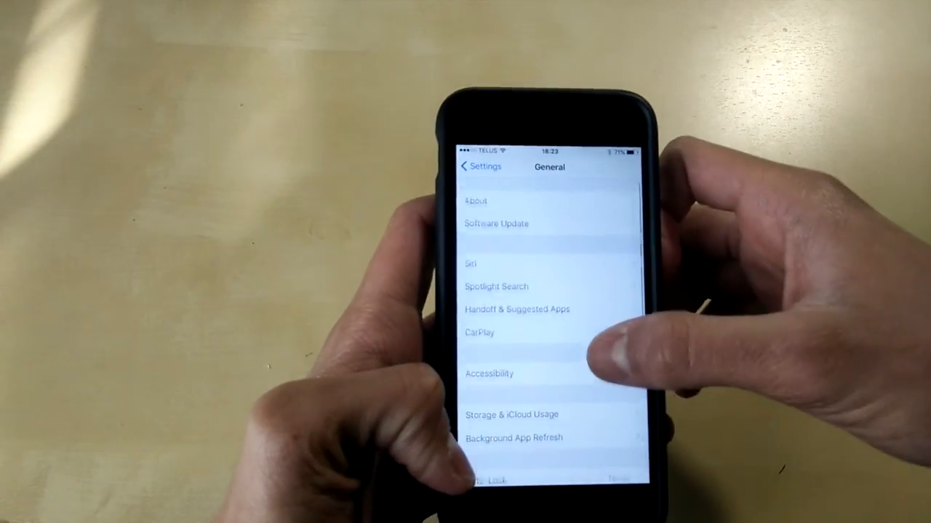
Reopen Storage & iCloud Usage, then switch back to the iTunes Store.
click(511, 415)
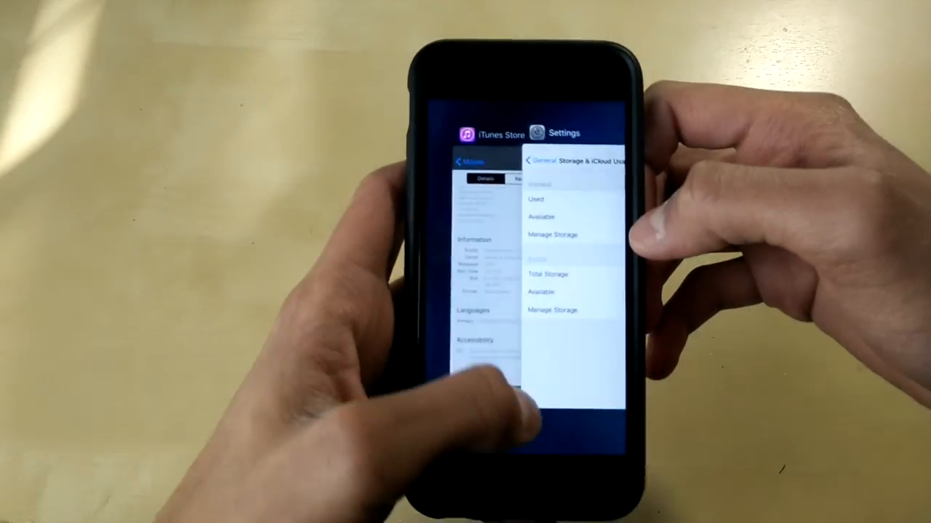
click(494, 135)
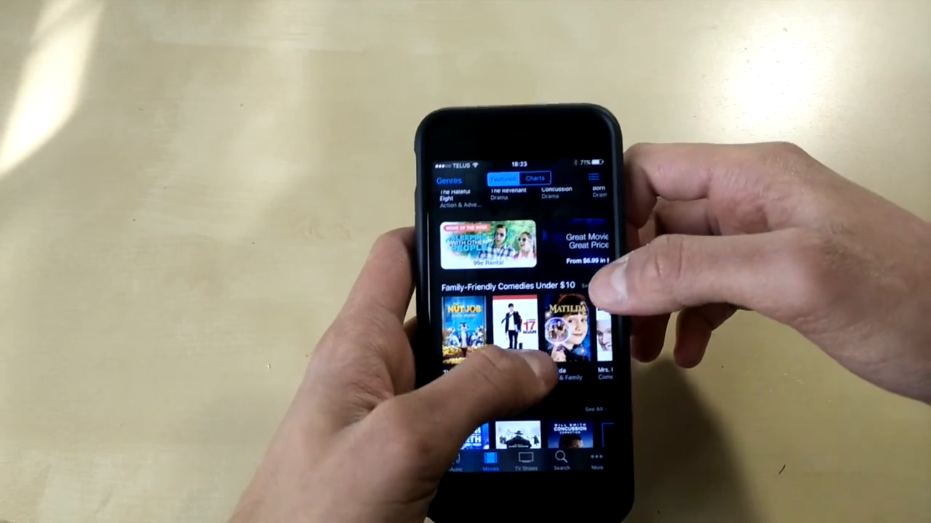
Open 17 Again and scroll through its page to check size and rental details.
click(522, 334)
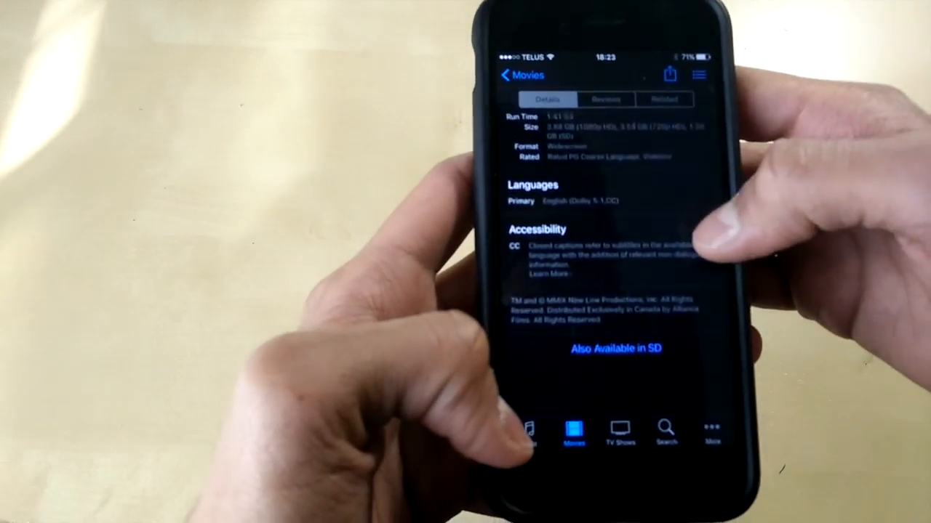
scroll(down, 3)
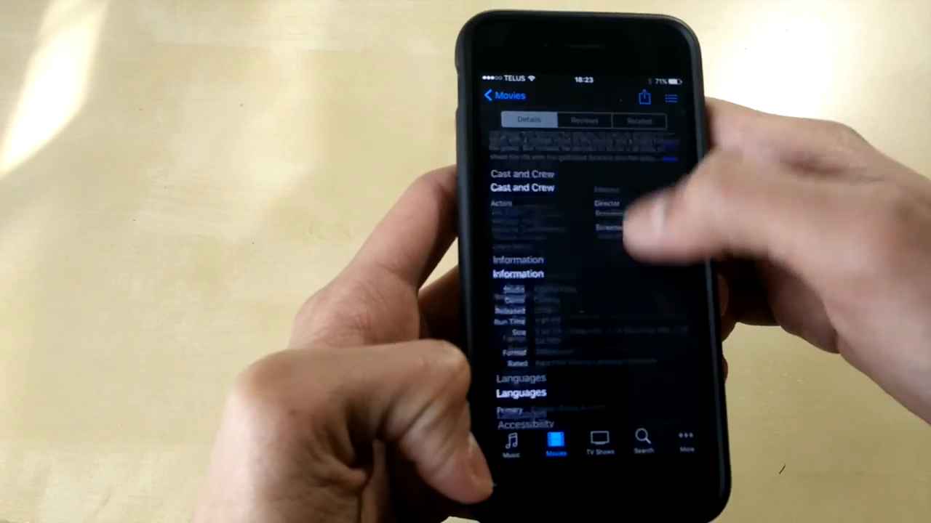
scroll(down, 3)
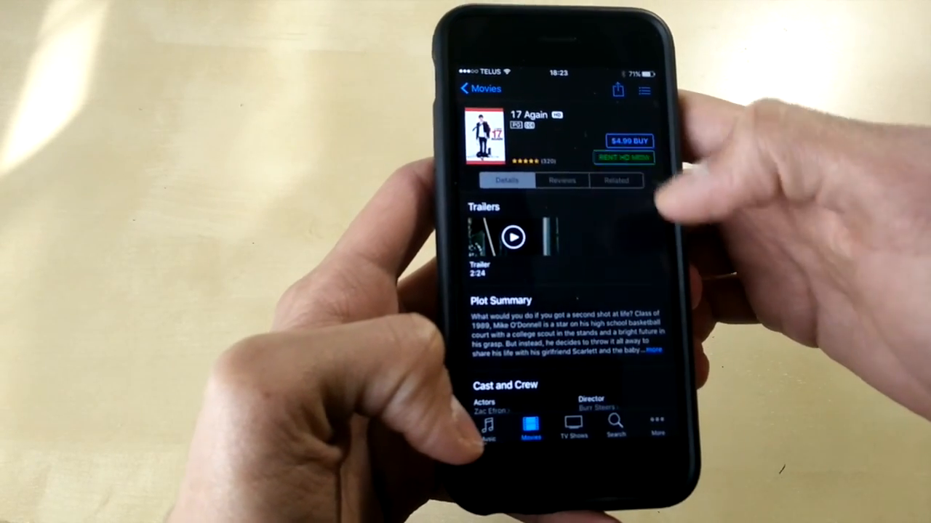